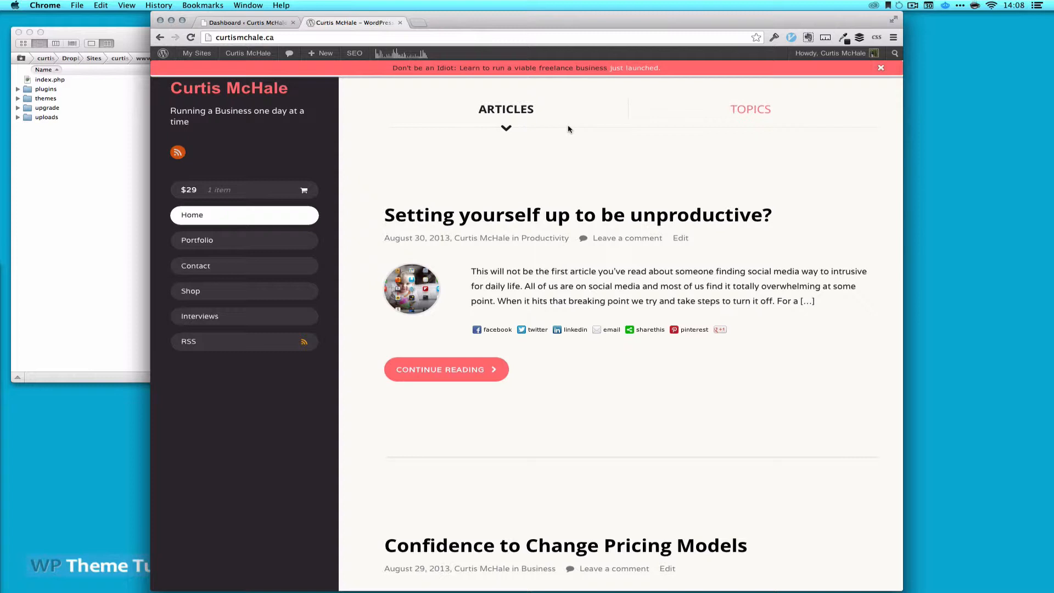
Open the 'Don't be an Idiot' book page from curtismchale.ca's red announcement bar.
left_click(499, 68)
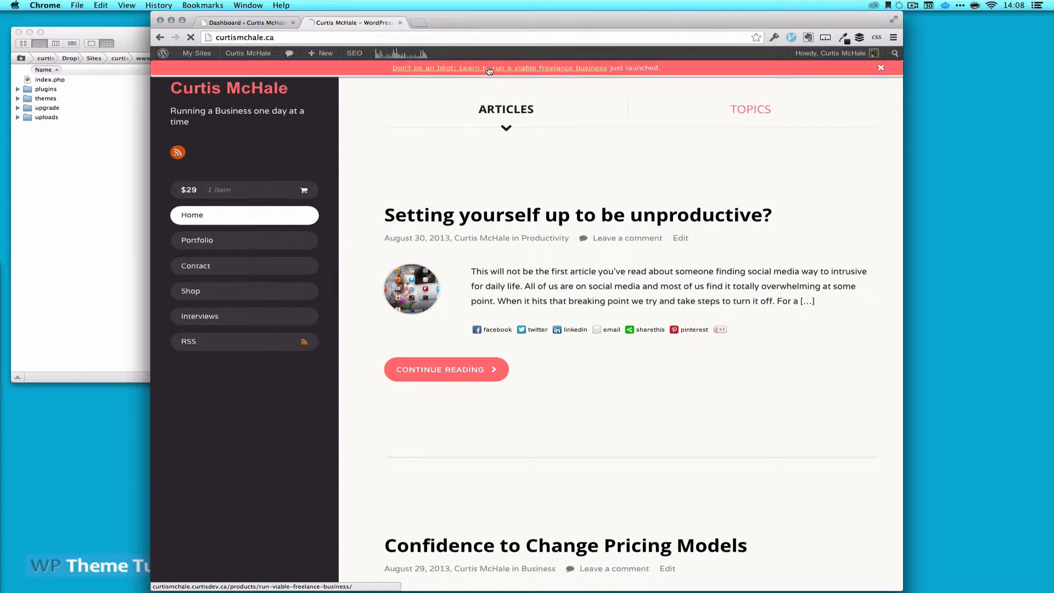
left_click(497, 67)
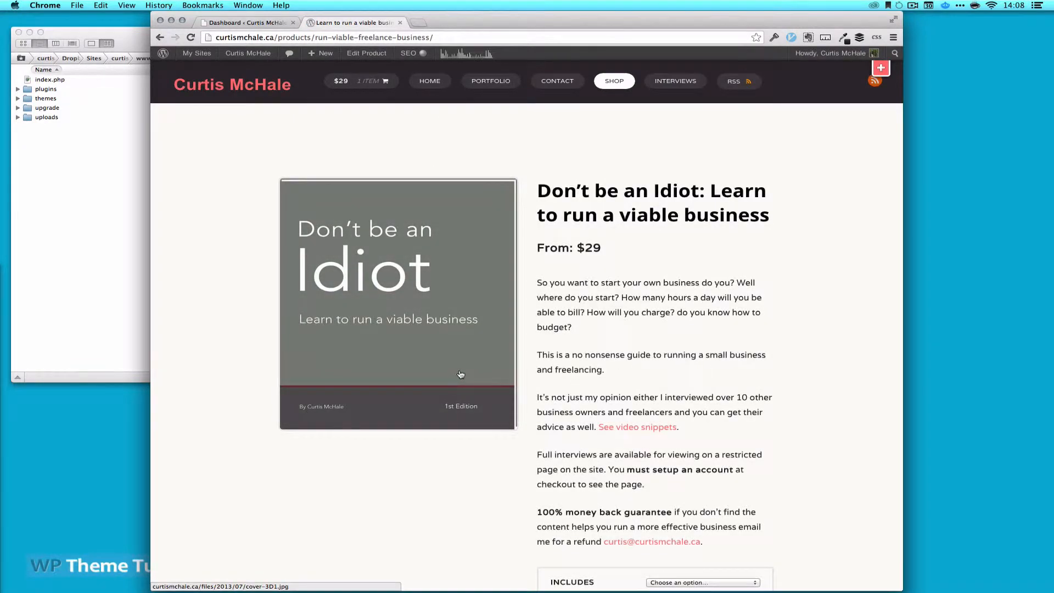
mouse_move(461, 374)
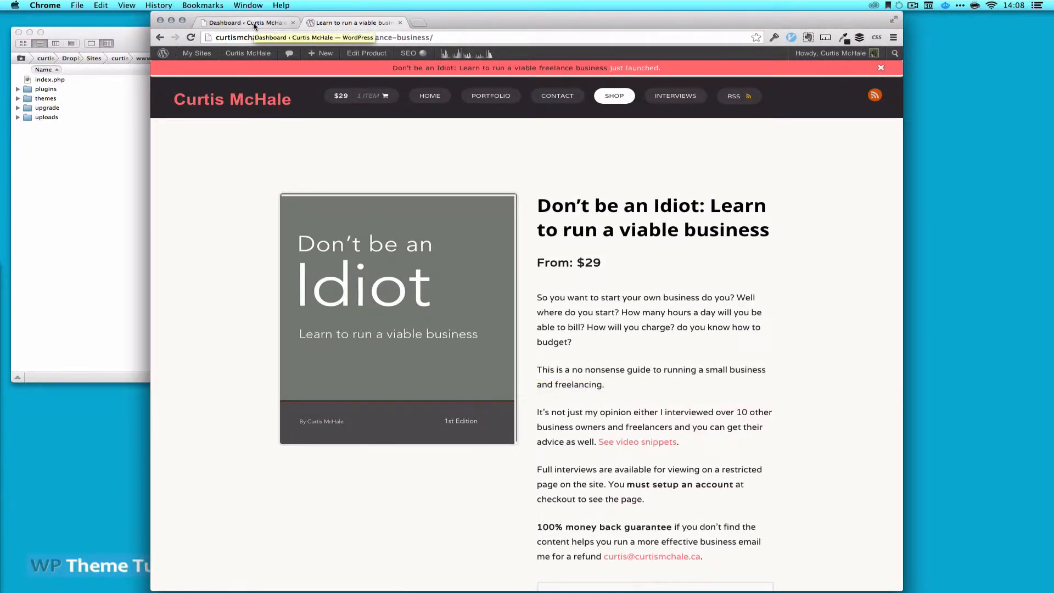
On the admin dashboard, select a recent order's Pending-2 status, then bring up MacVim.
left_click(246, 22)
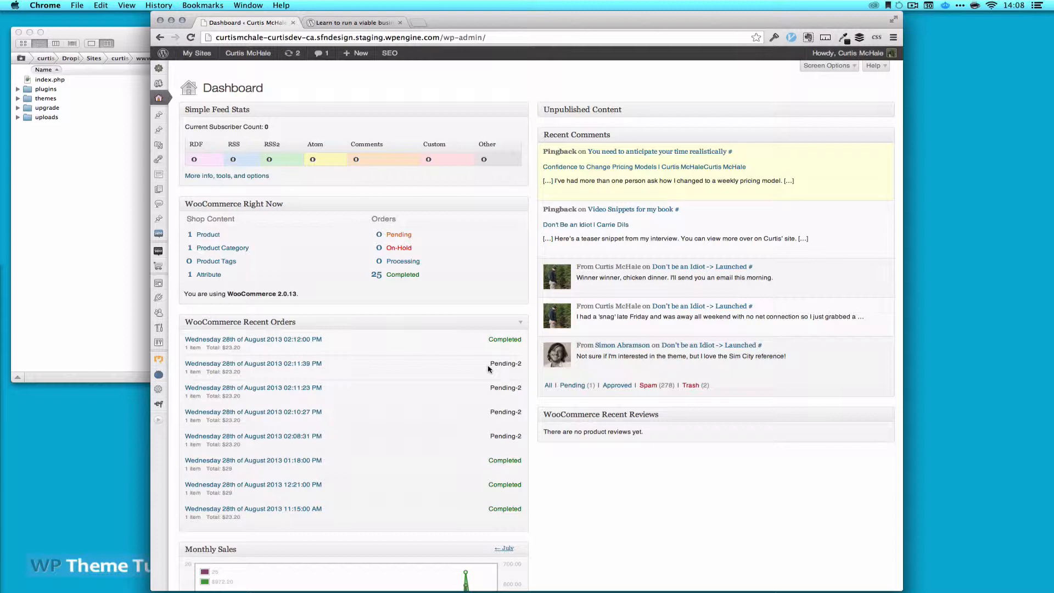
mouse_move(490, 366)
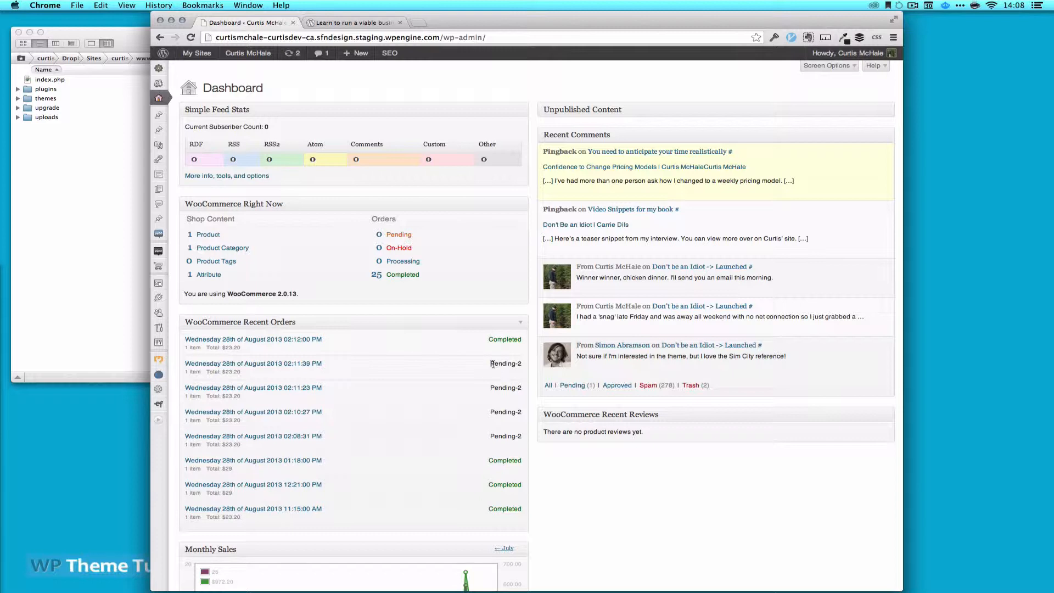
double_click(506, 363)
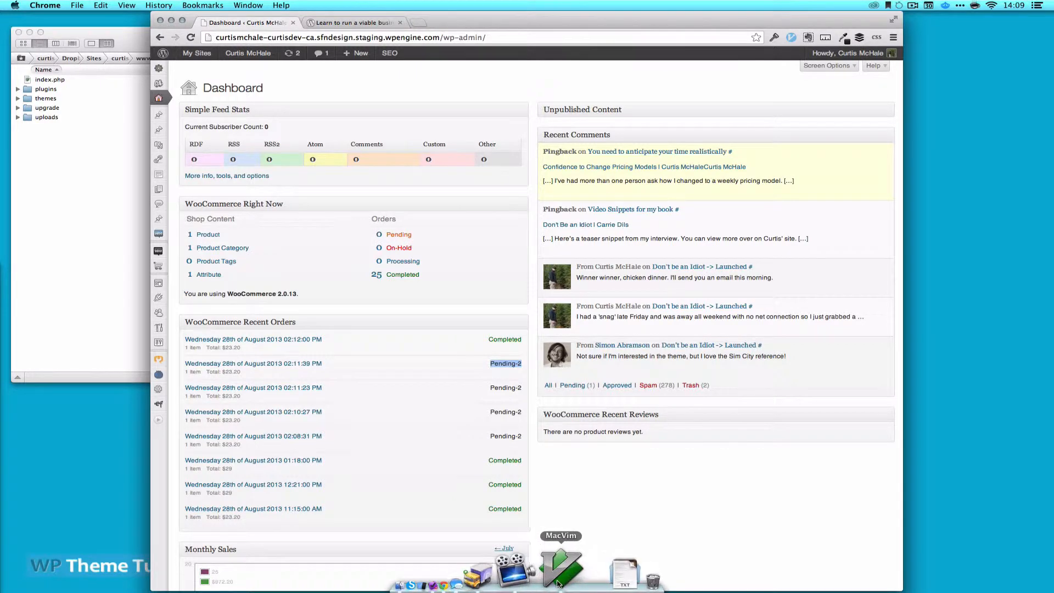
left_click(562, 565)
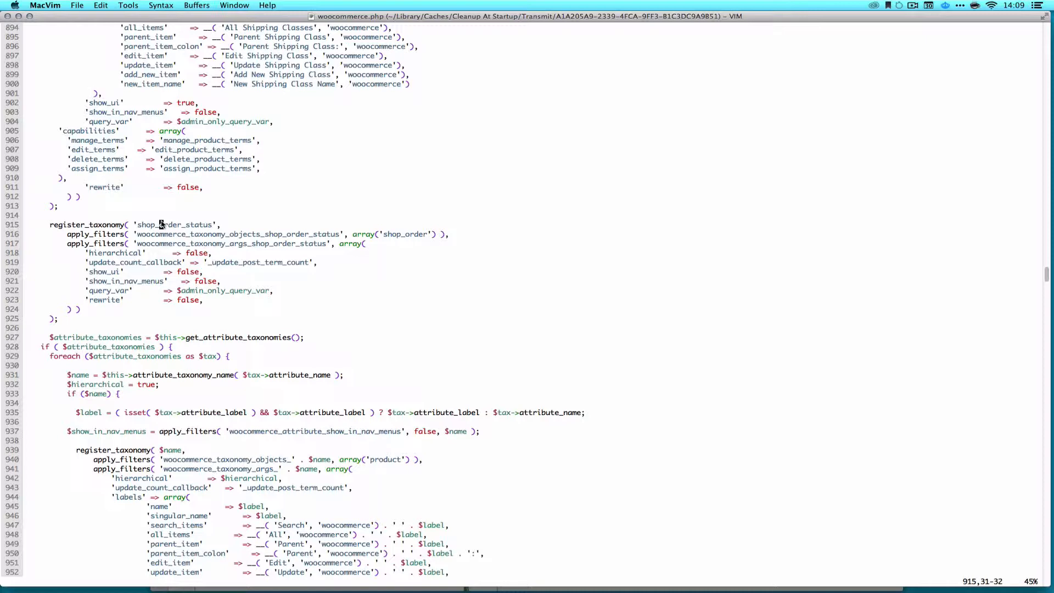
mouse_move(170, 306)
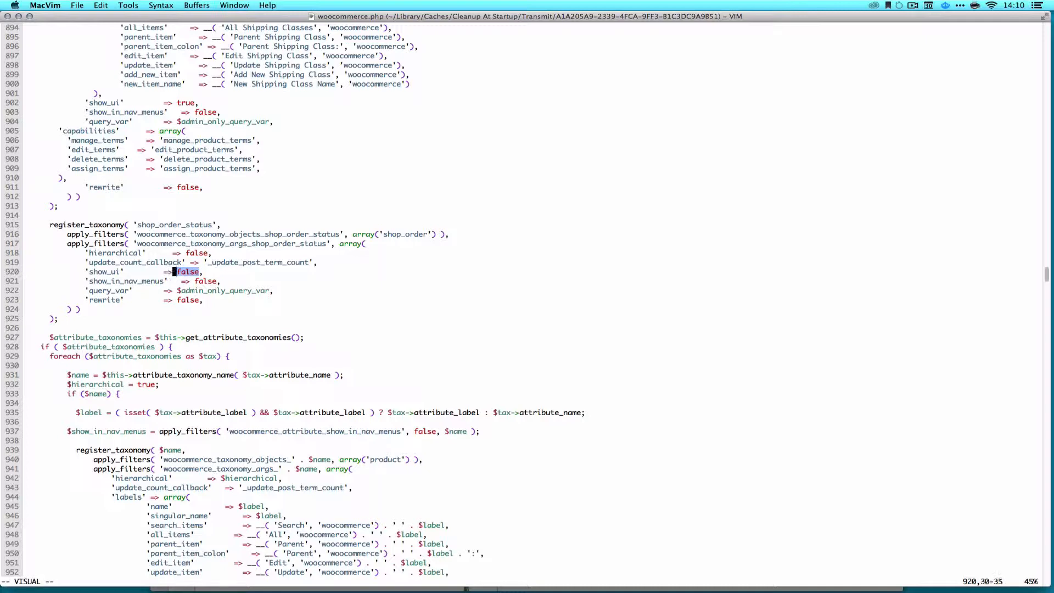
Set 'show_ui' and 'show_in_nav_menus' to true for shop_order_status, then return to Chrome.
type("true")
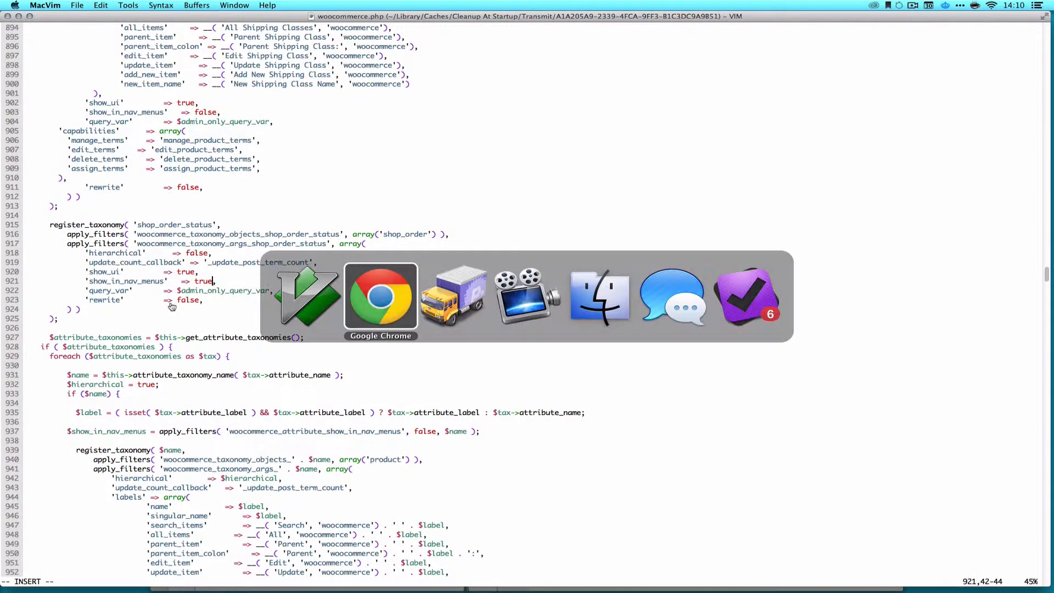
left_click(380, 296)
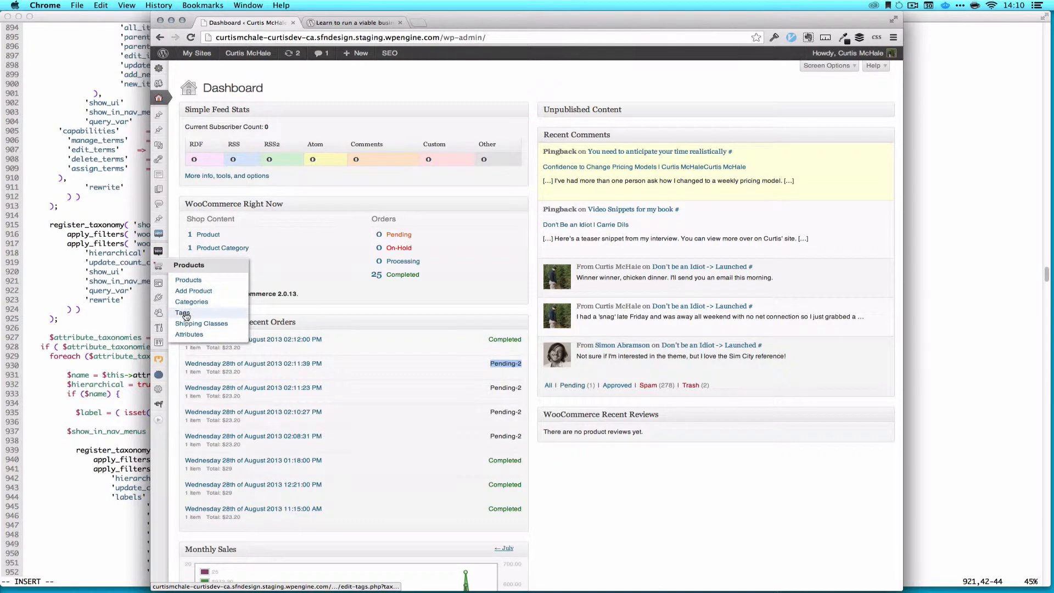
Load the Tags screen with taxonomy=shop_order_status&post_type=product in the URL.
left_click(182, 312)
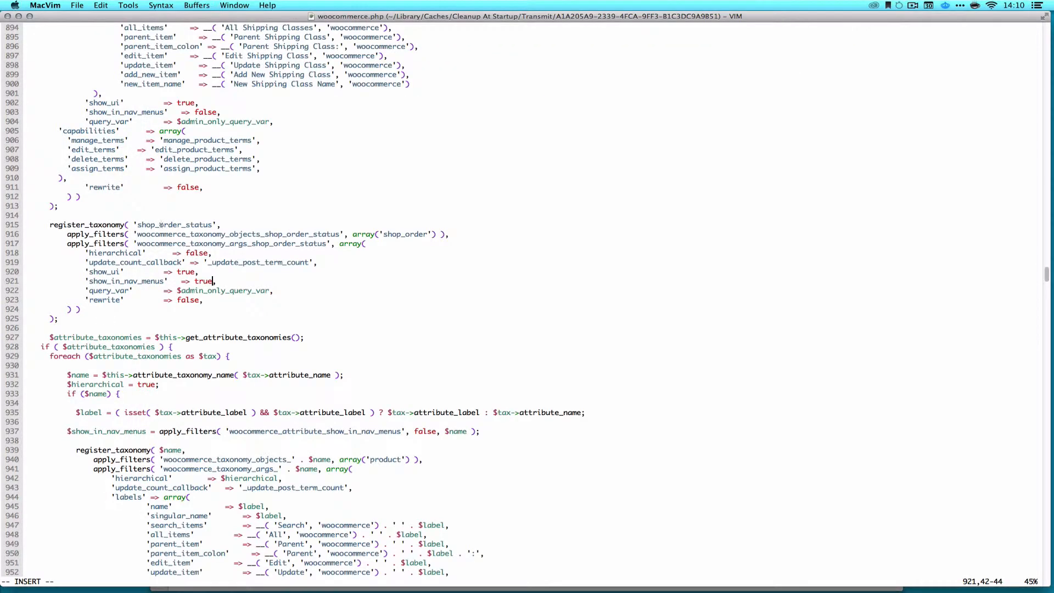
key("cmd+tab")
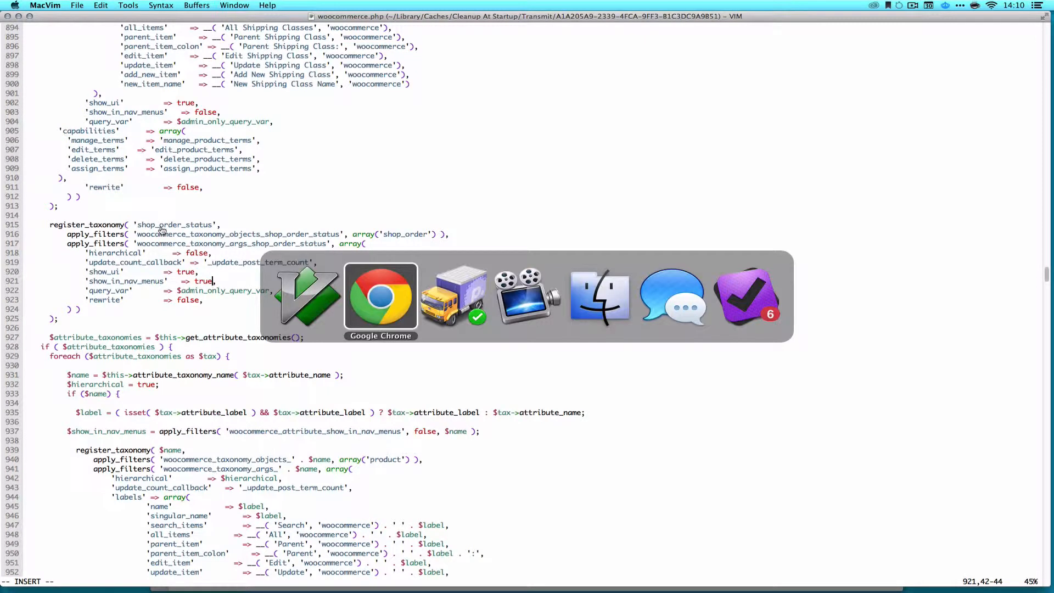
left_click(380, 296)
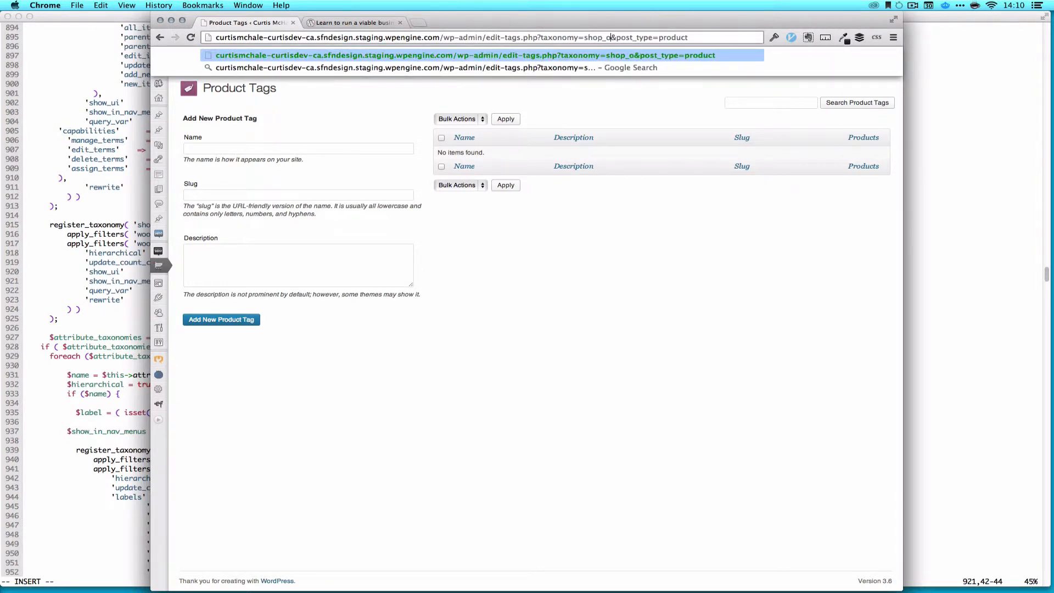
type("rder_status")
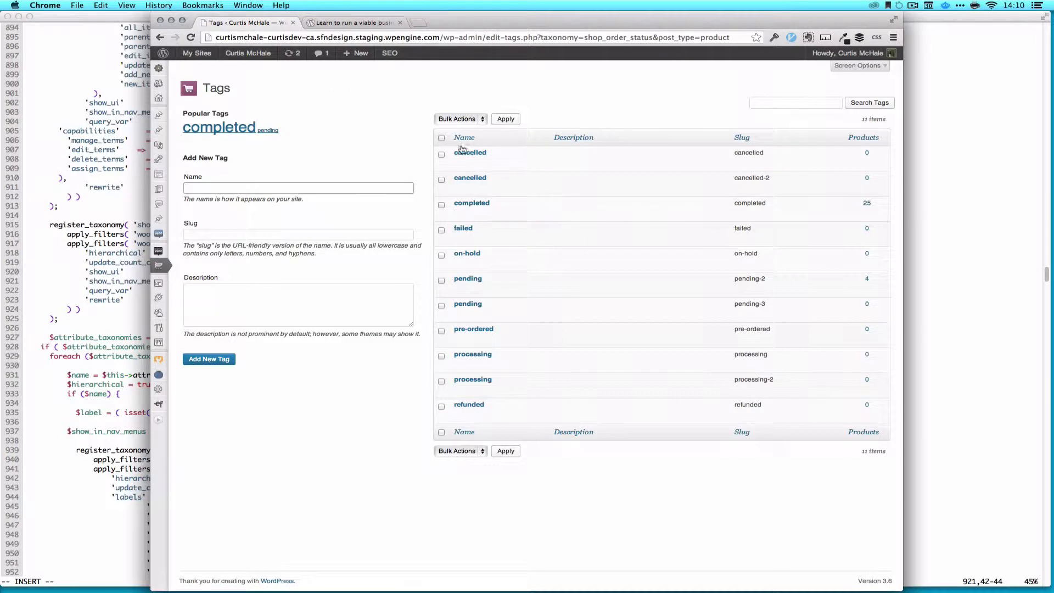
mouse_move(763, 242)
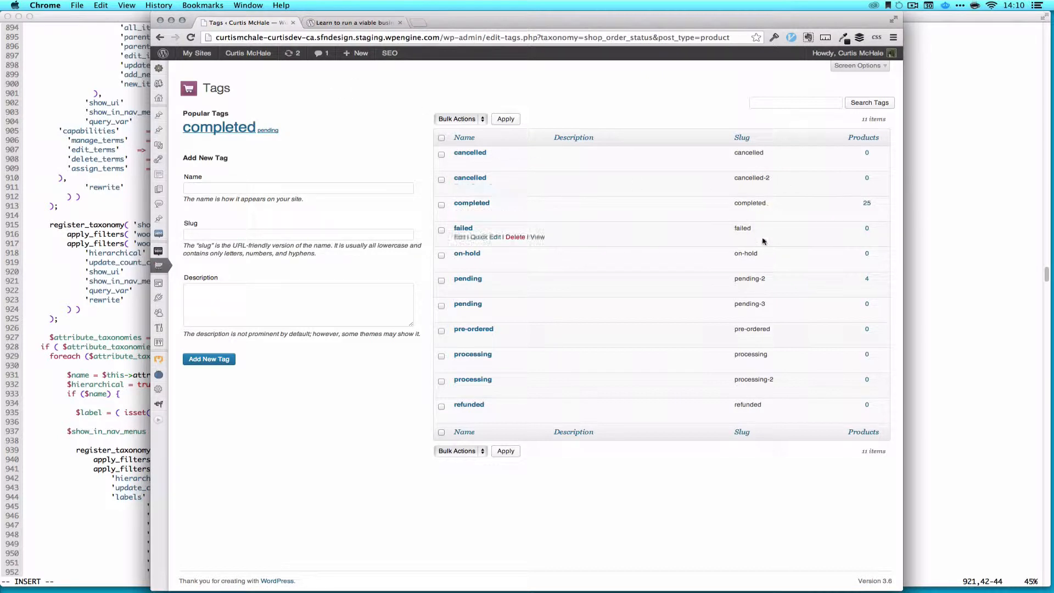
mouse_move(755, 377)
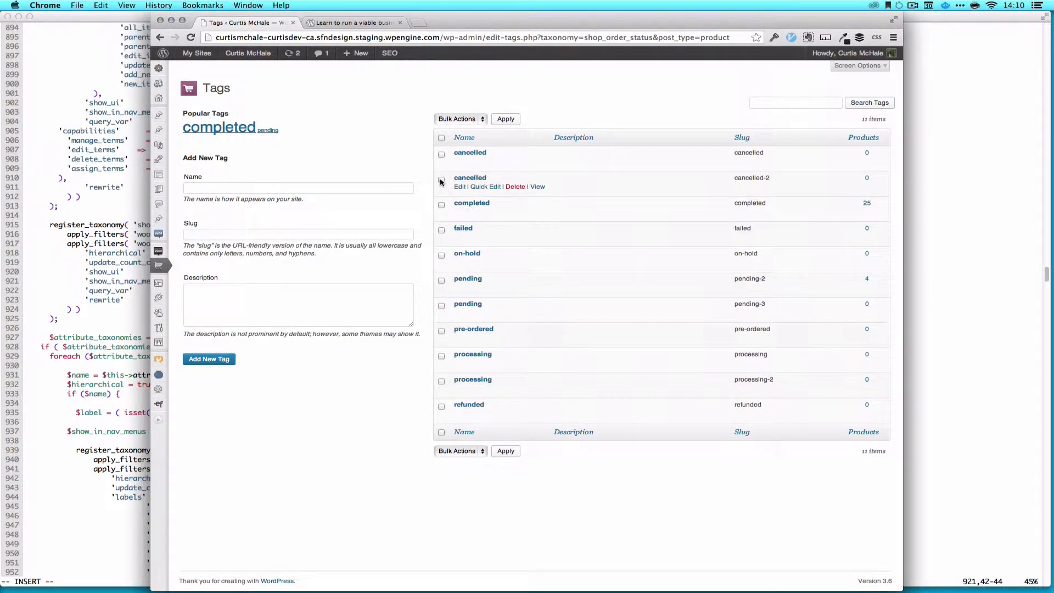
Bulk-delete the cancelled-2, pending-2, pending-3 and processing-2 status tags.
left_click(442, 178)
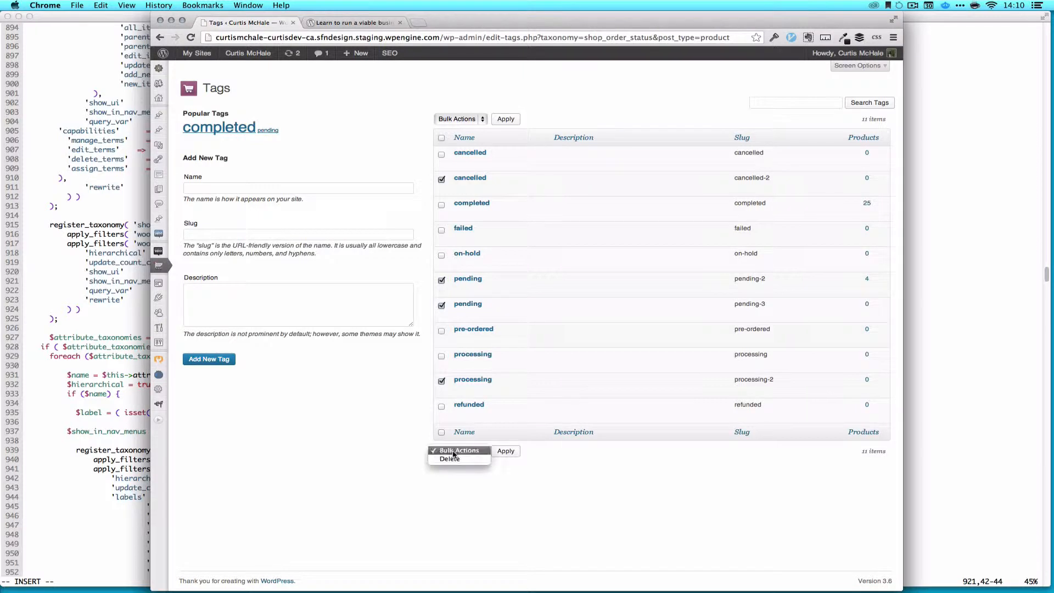
left_click(448, 459)
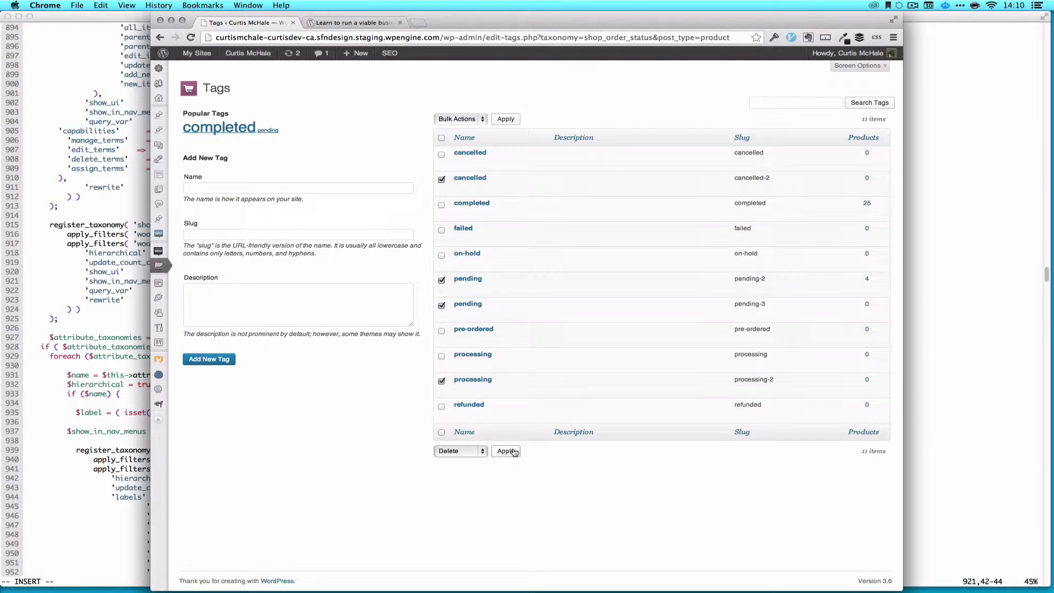
left_click(506, 451)
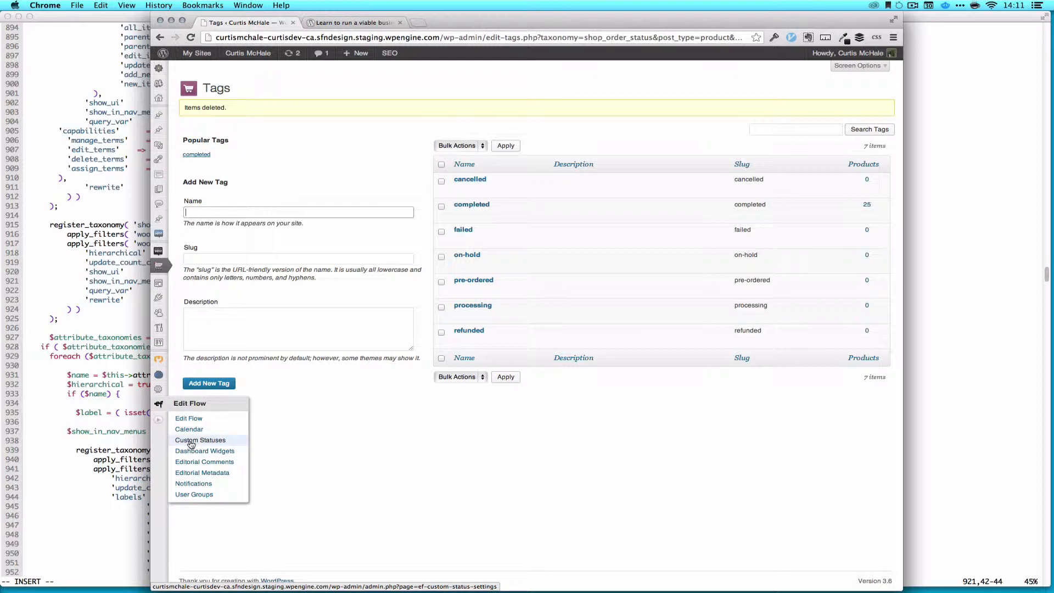
left_click(200, 439)
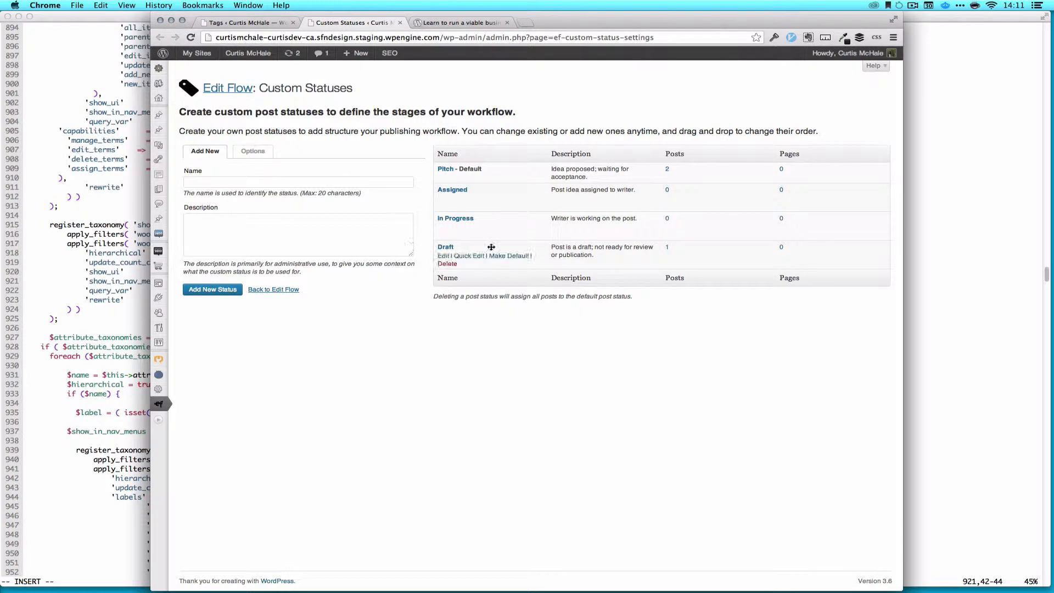
mouse_move(481, 243)
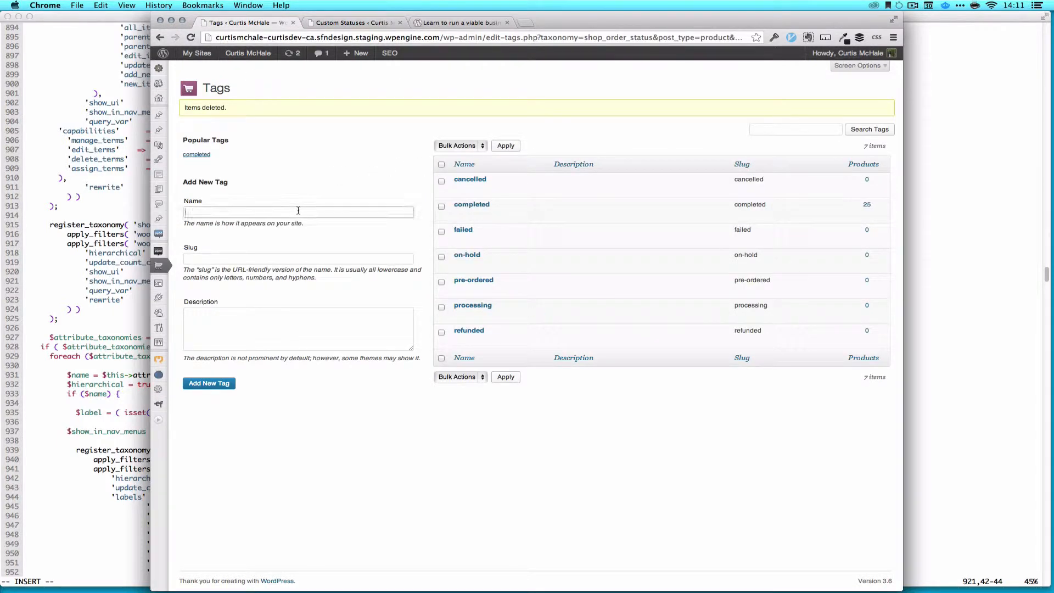
Add a tag named 'Pending' through the Add New Tag form.
type("Pend")
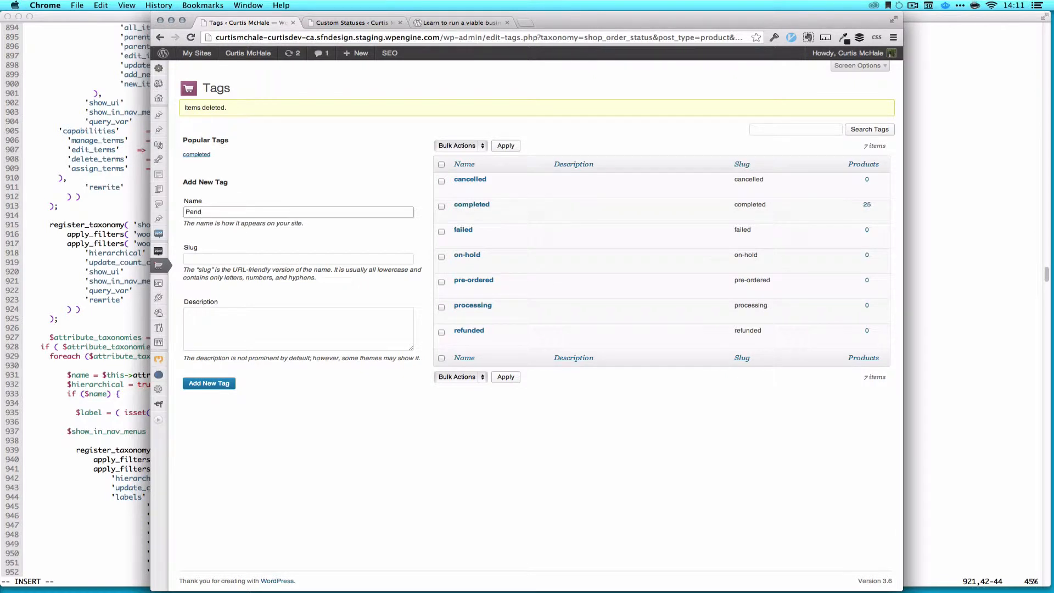
type("ing")
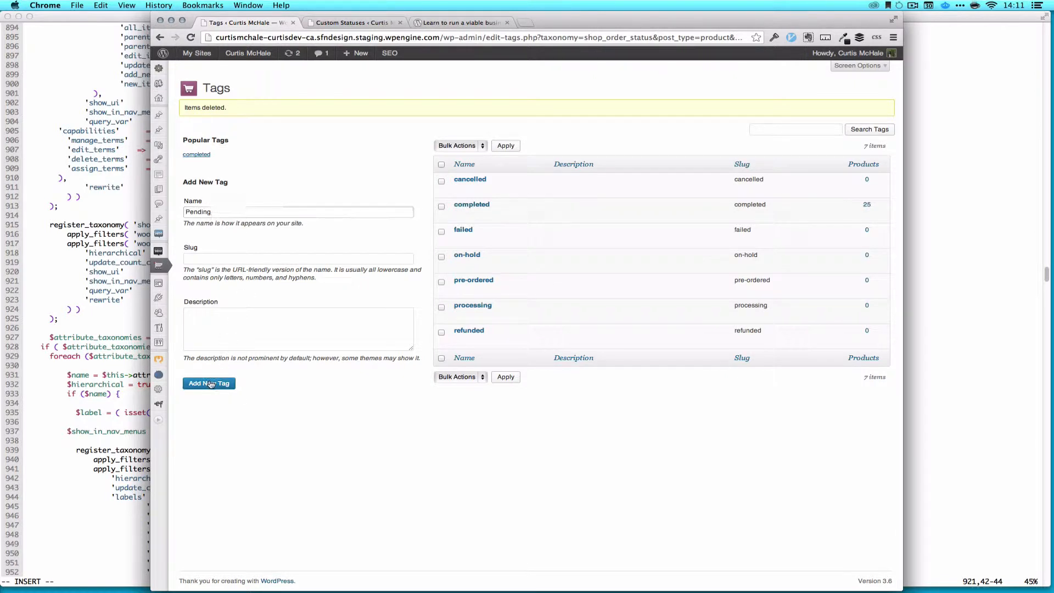
left_click(208, 383)
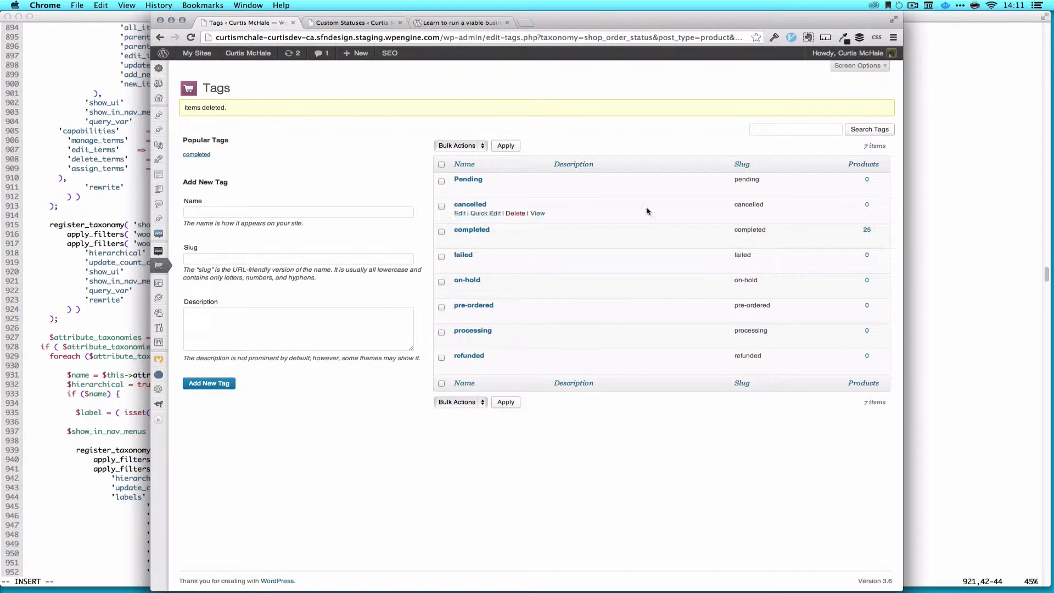
mouse_move(548, 207)
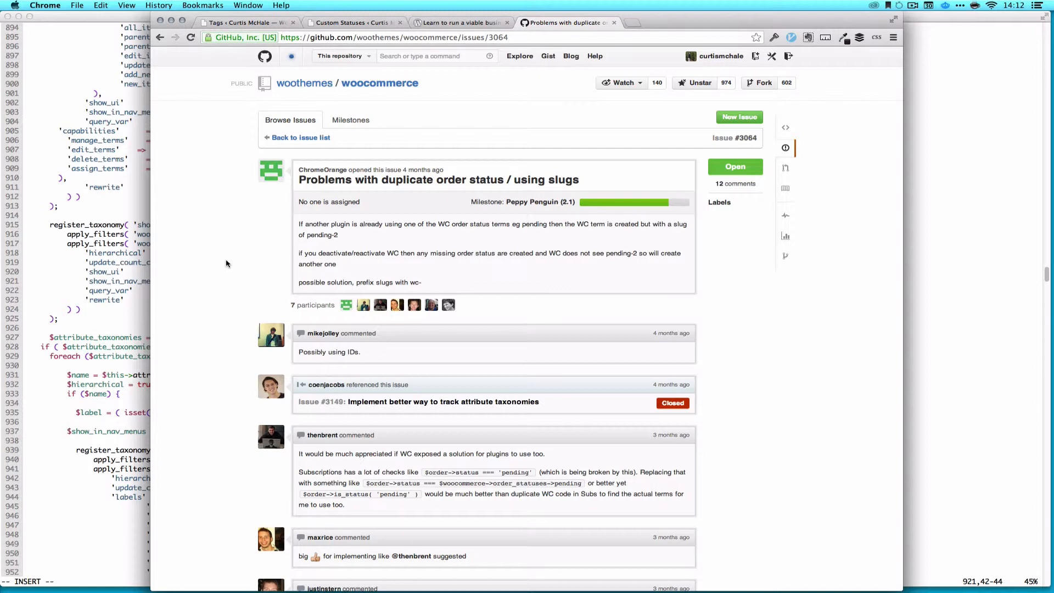
Scroll through the comments on WooCommerce issue #3064 about duplicate order status slugs.
scroll("down", 3)
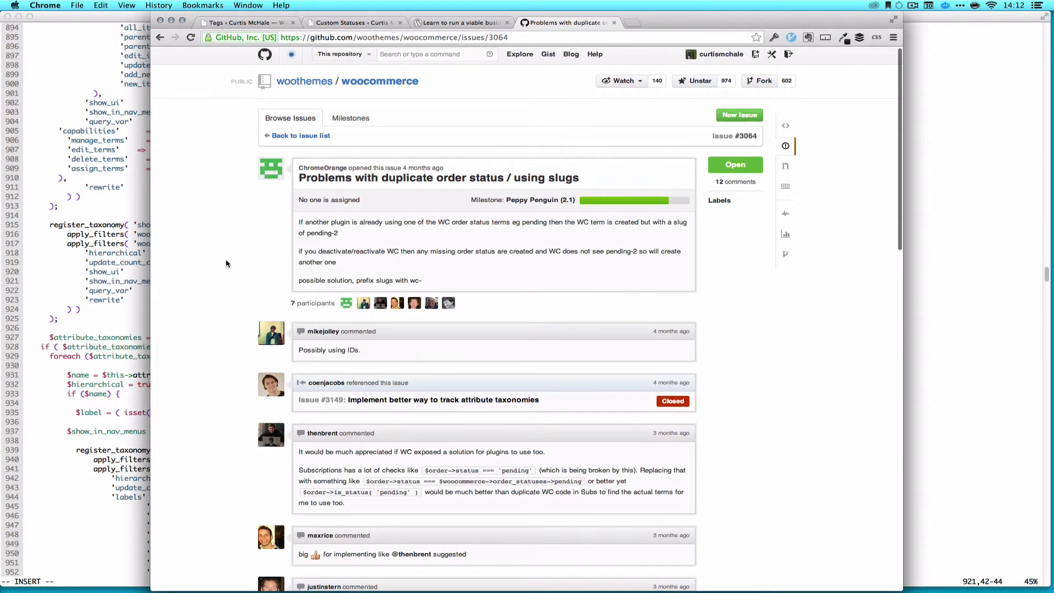
scroll("down", 3)
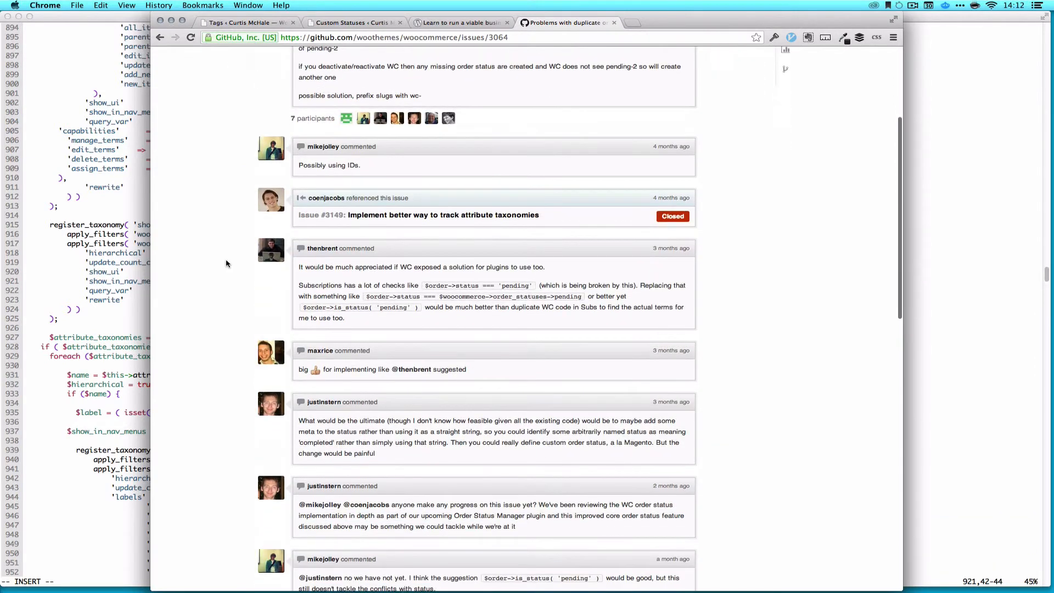
scroll("down", 3)
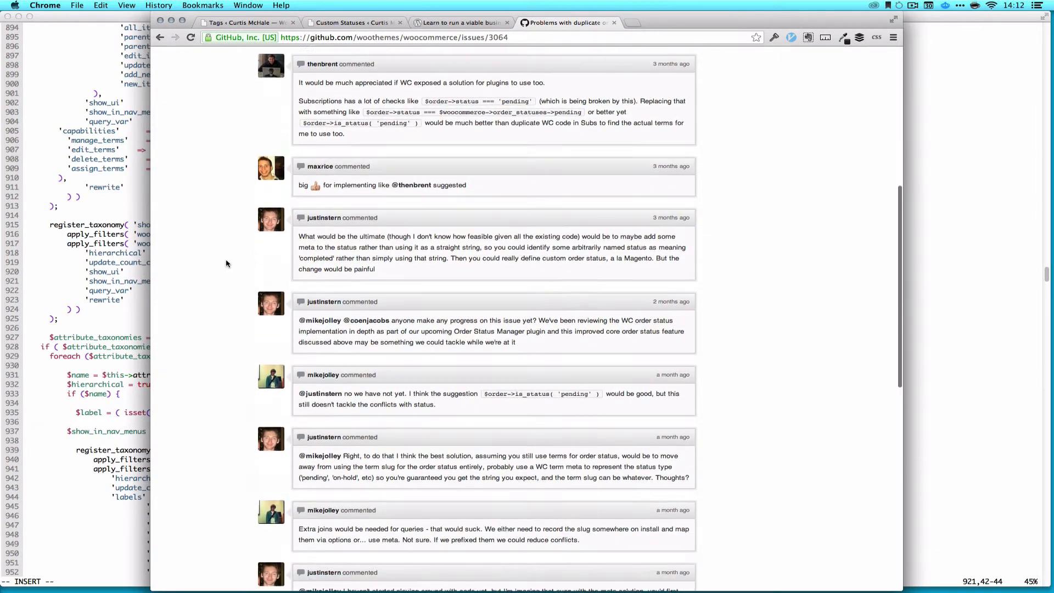
scroll("down", 3)
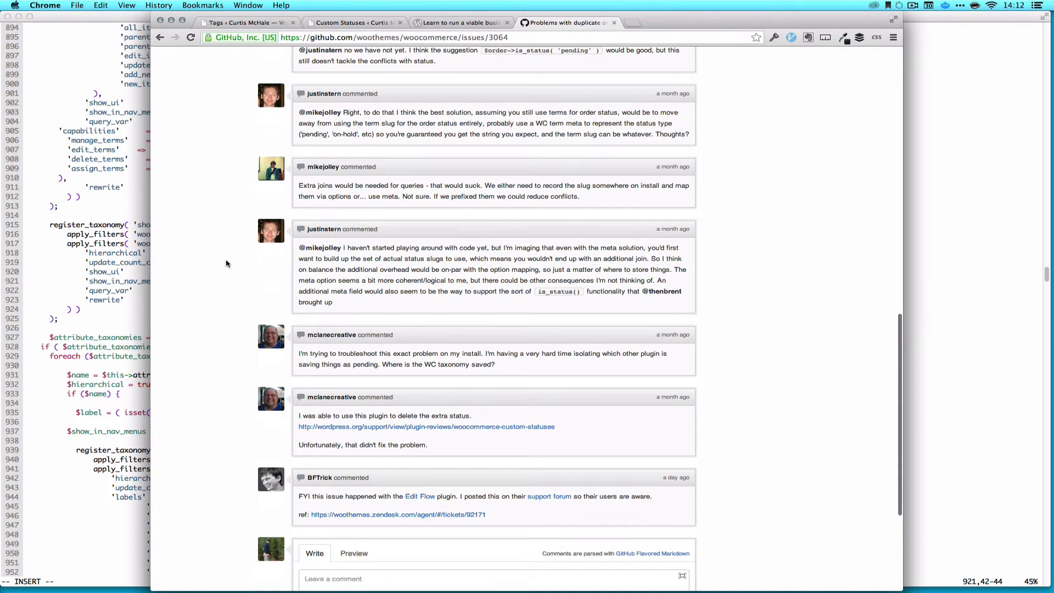